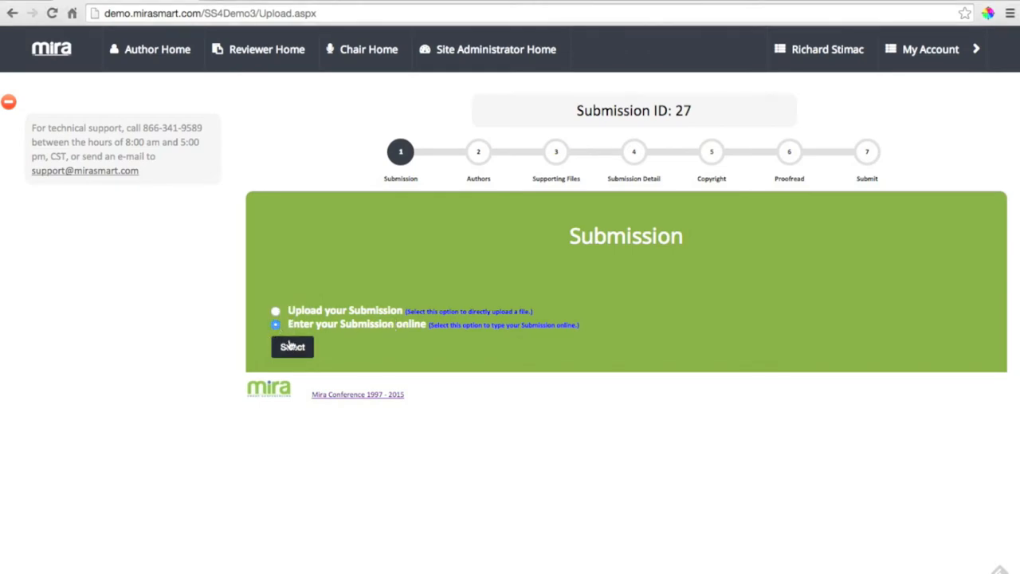
Step: Choose 'Enter your Submission online' for Submission 27 and confirm the selection
{"action": "left_click", "coordinate": [292, 346]}
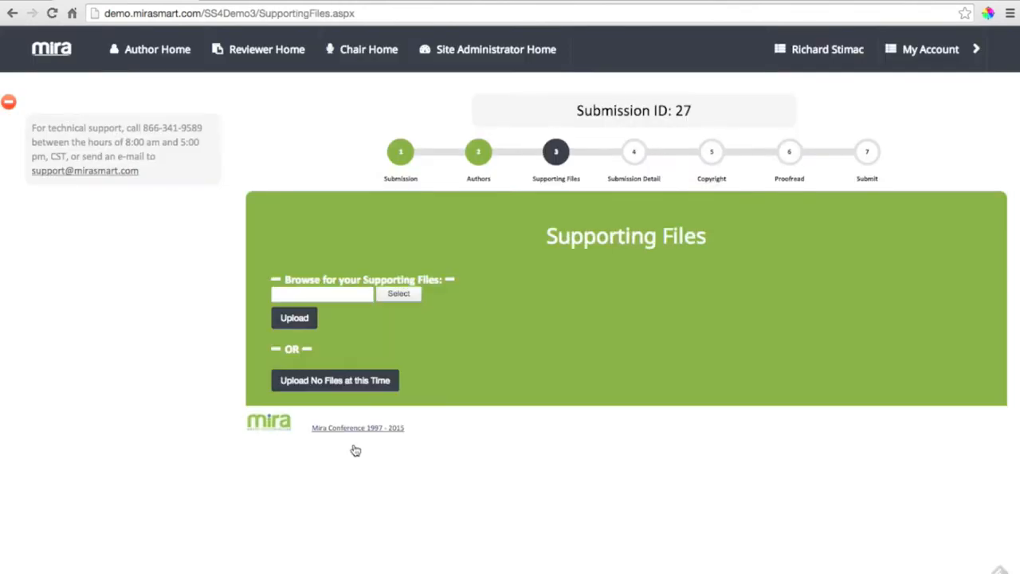
{"action": "left_click", "coordinate": [334, 380]}
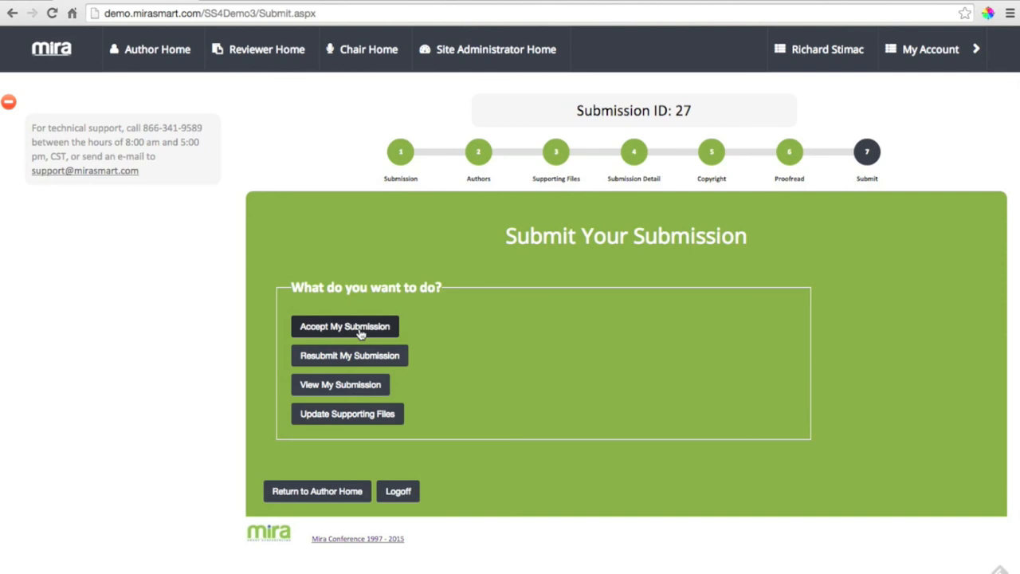
Step: Accept and finalise Submission 27 on the Submit Your Submission page
{"action": "left_click", "coordinate": [344, 326]}
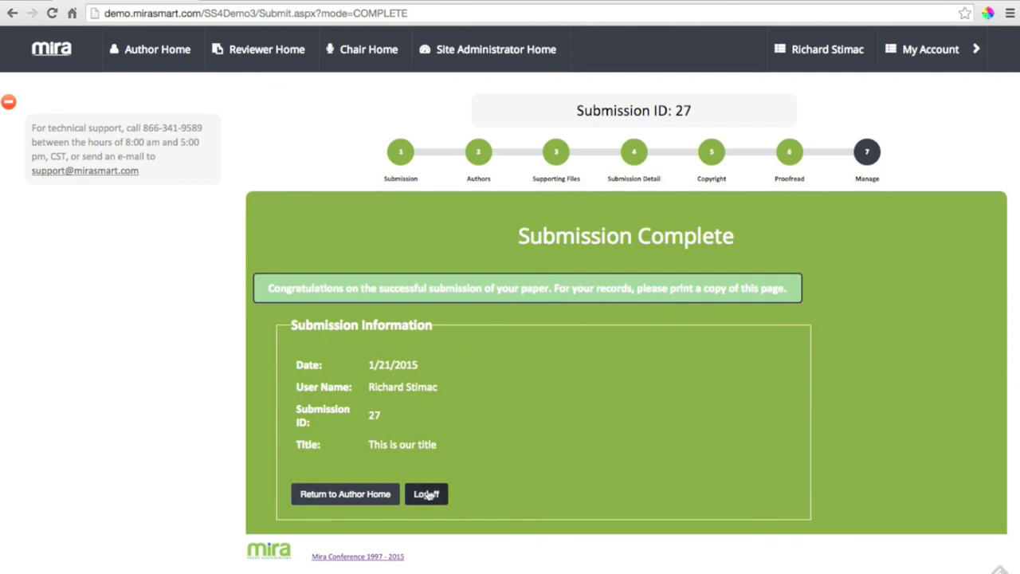